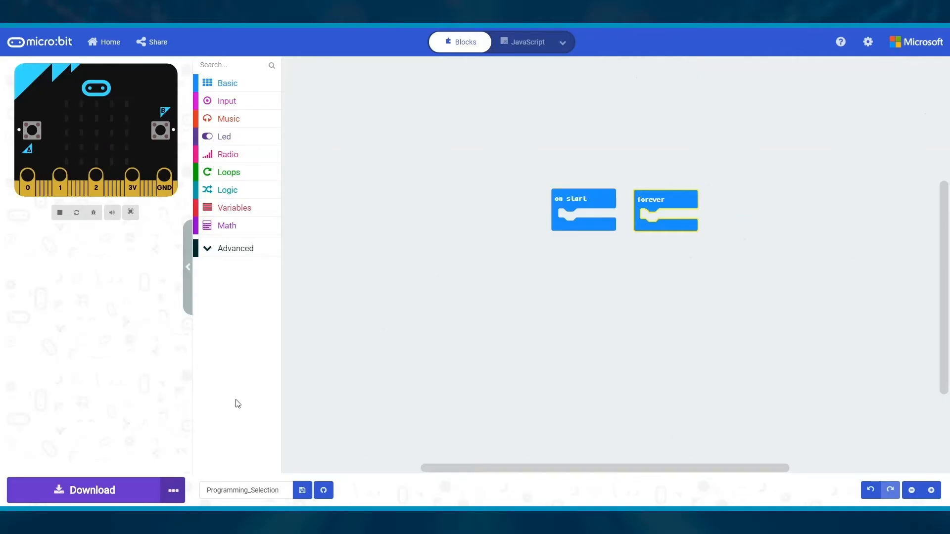
Set the forever loop's if-then block condition to false.
click(227, 189)
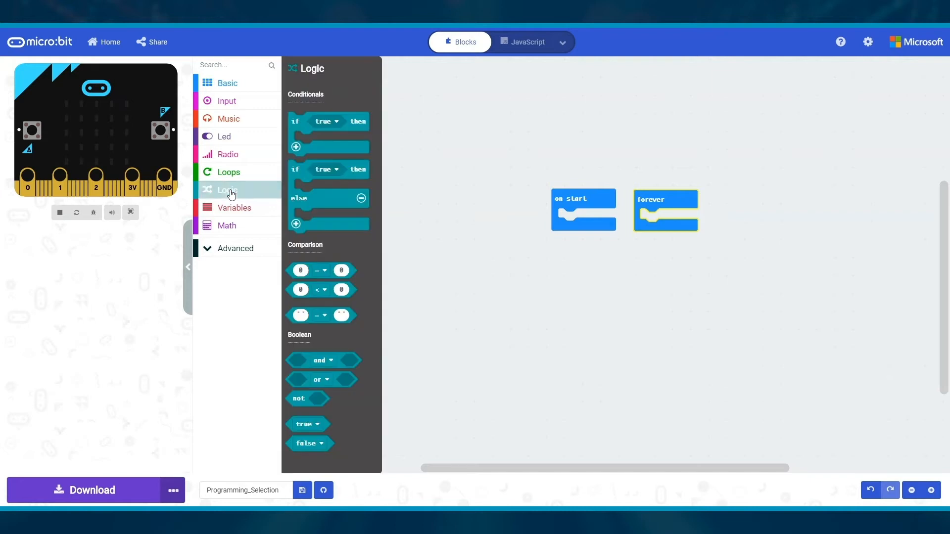
mouse_move(346, 118)
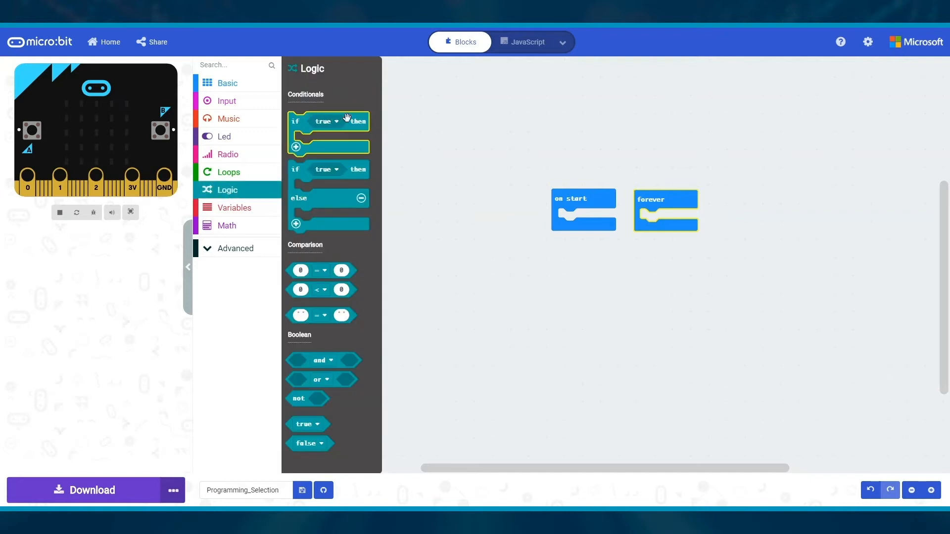
mouse_move(359, 124)
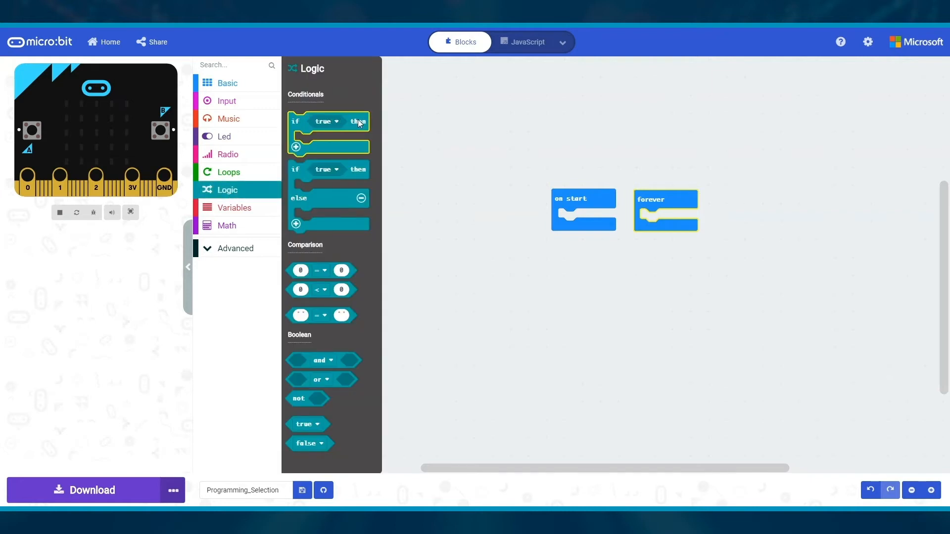
mouse_move(359, 170)
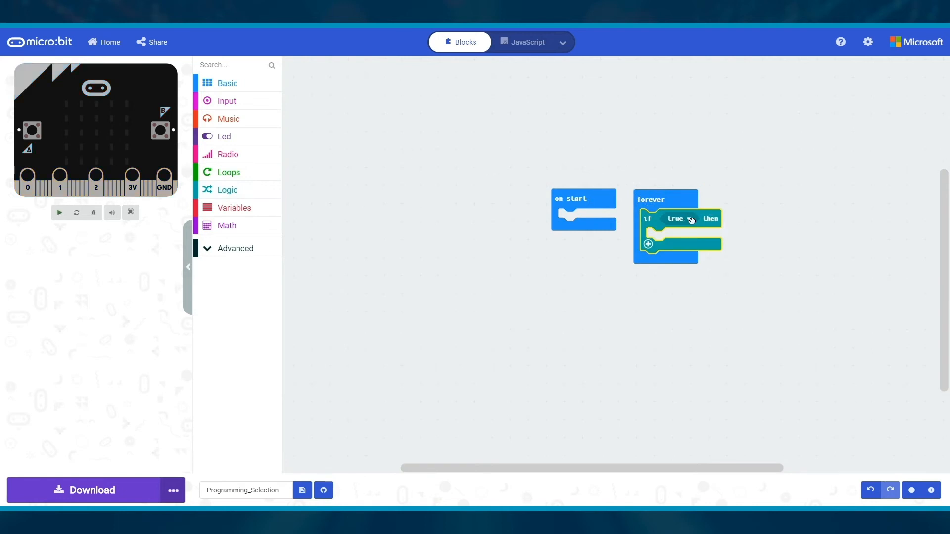
click(677, 218)
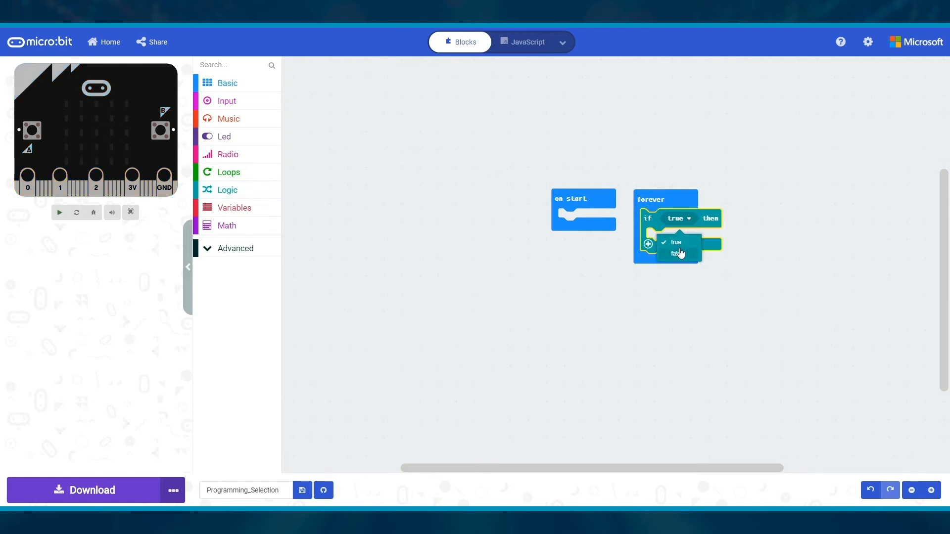
click(676, 253)
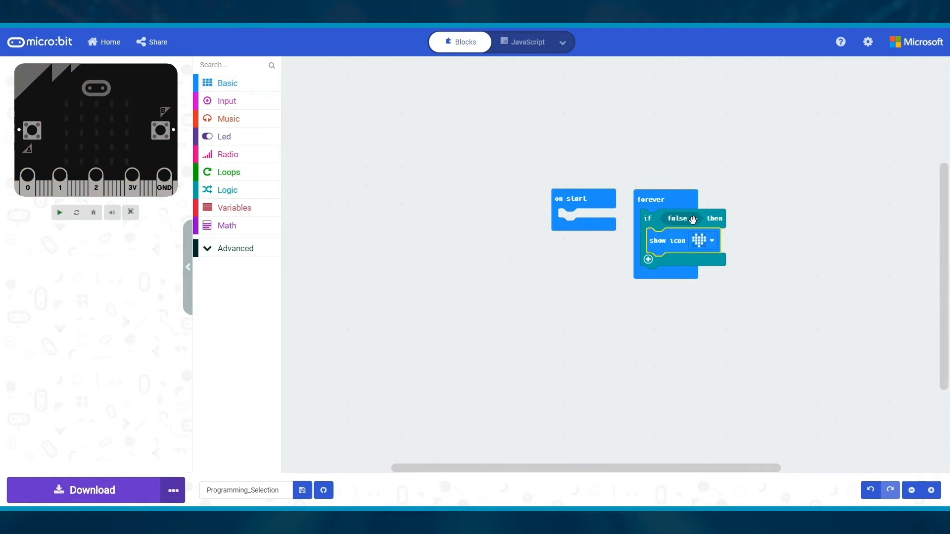
Place a heart show icon block inside the if branch.
click(59, 212)
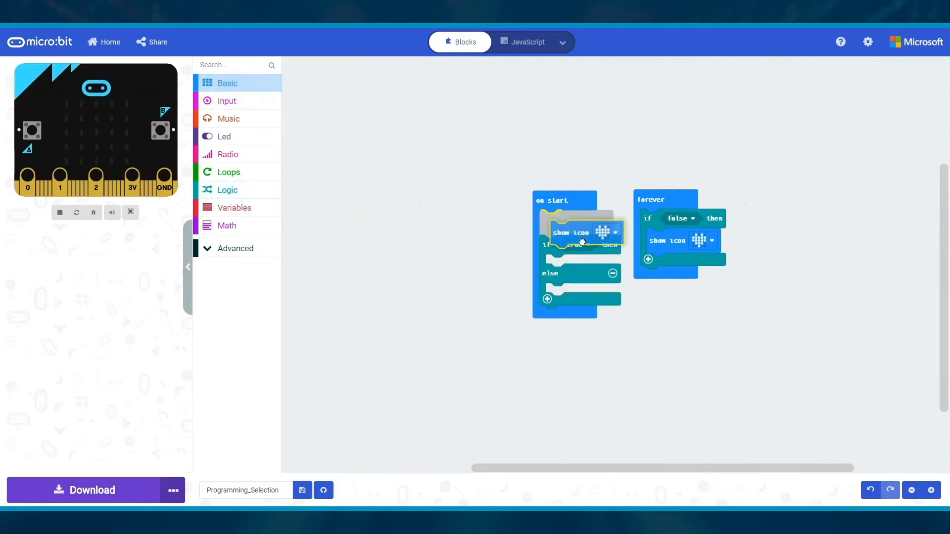
click(227, 83)
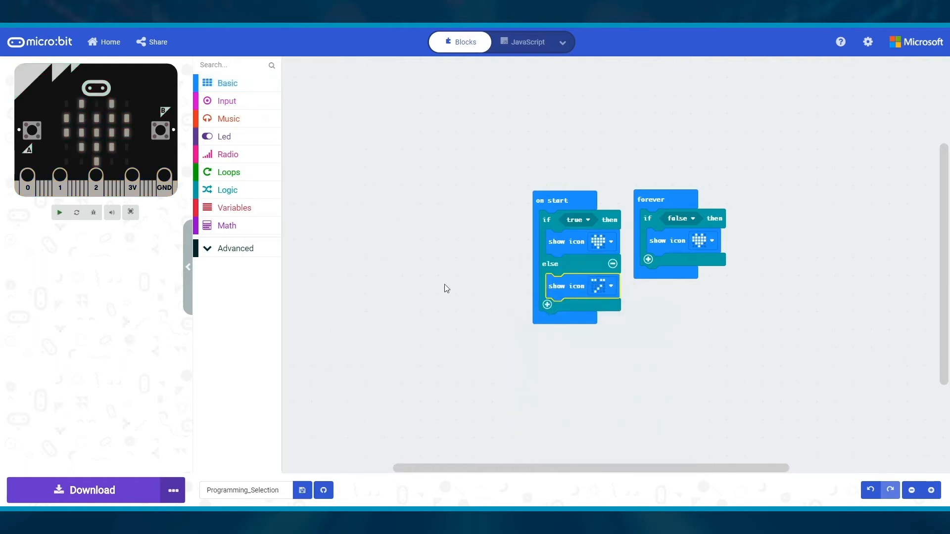
click(59, 212)
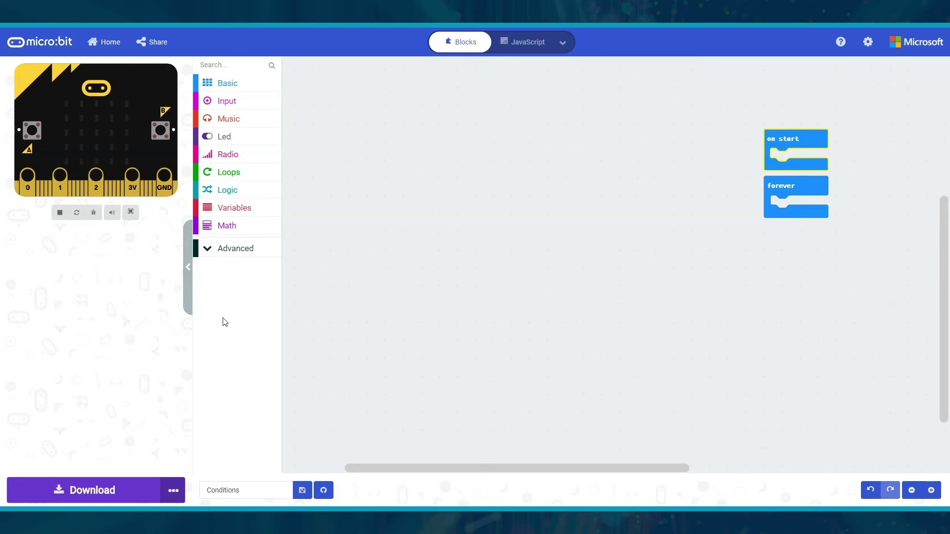
mouse_move(226, 208)
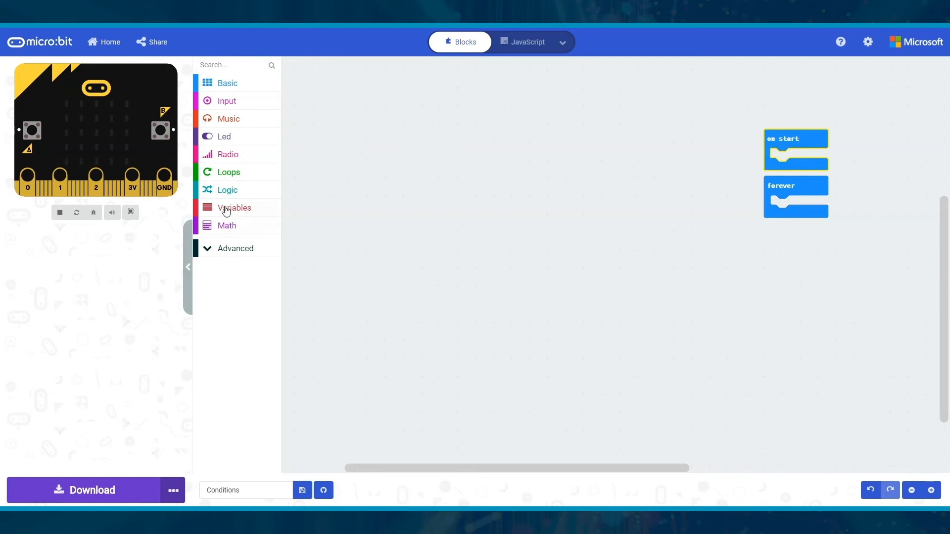
Show the Logic drawer's conditional, comparison and boolean blocks.
click(227, 189)
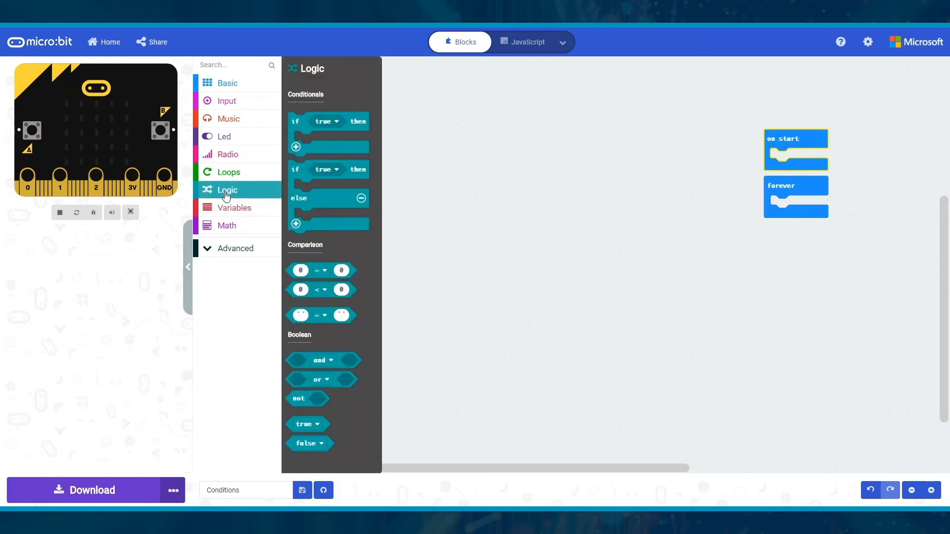
mouse_move(327, 121)
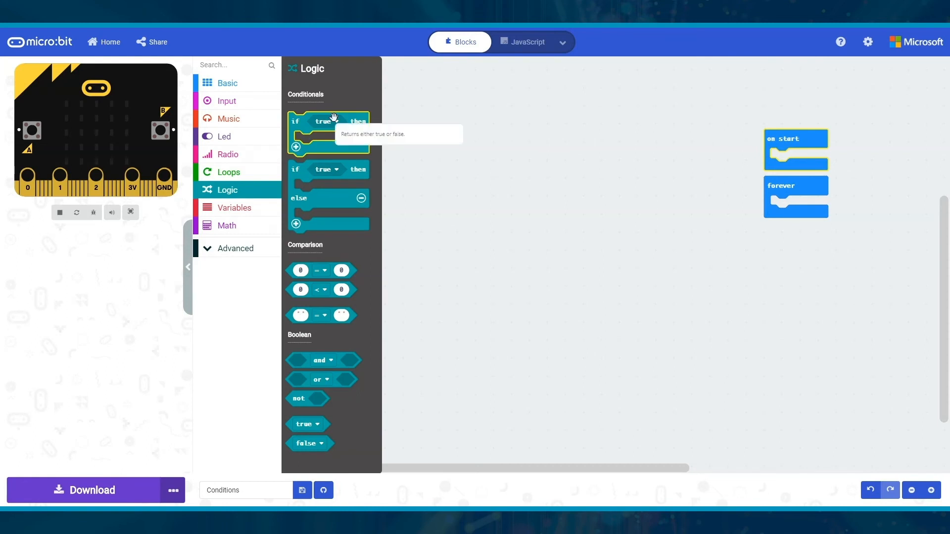
mouse_move(331, 237)
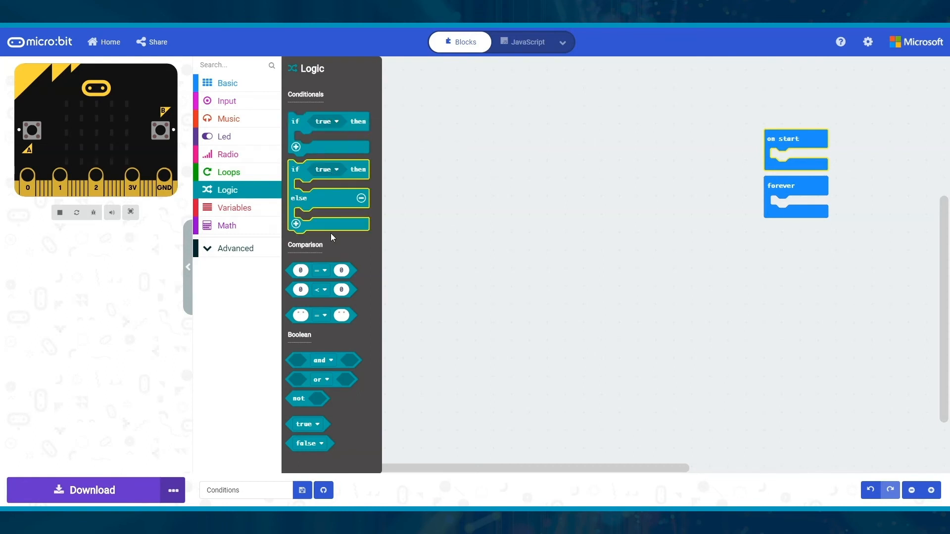
mouse_move(321, 315)
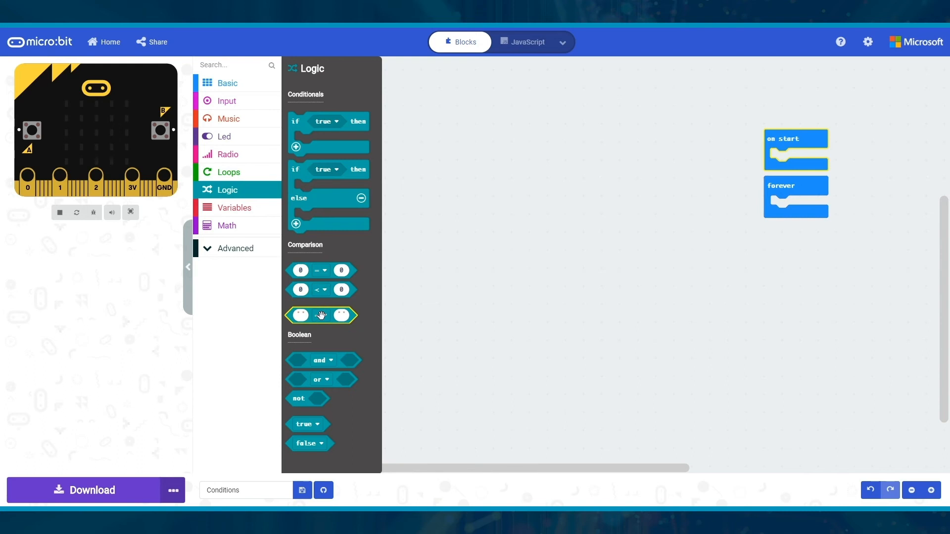
mouse_move(318, 386)
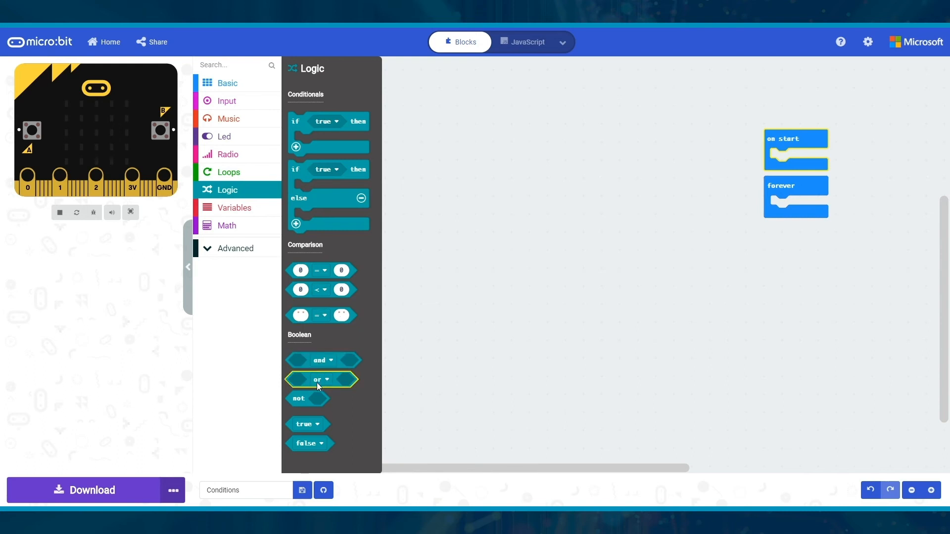
mouse_move(307, 443)
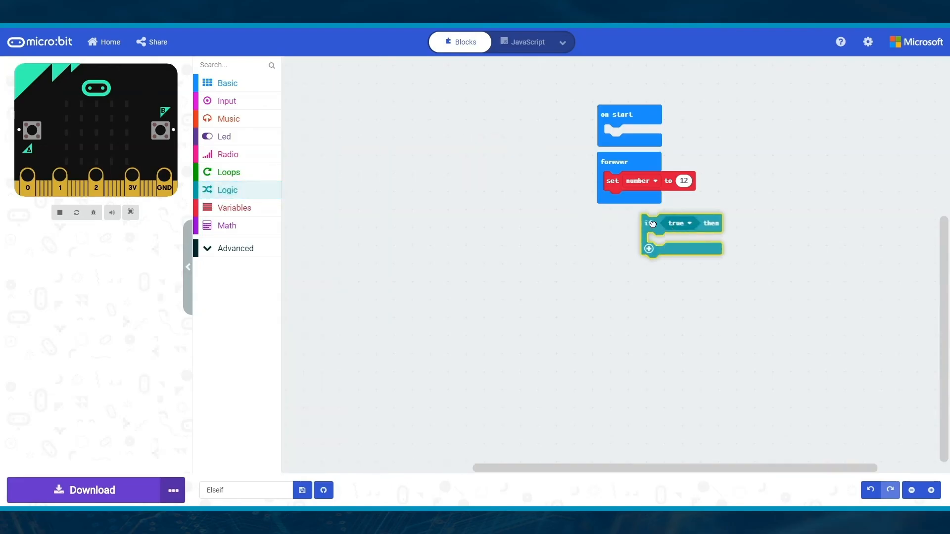
Snap the if block under 'set number to 12' and add an else if branch.
drag(651, 223, 612, 200)
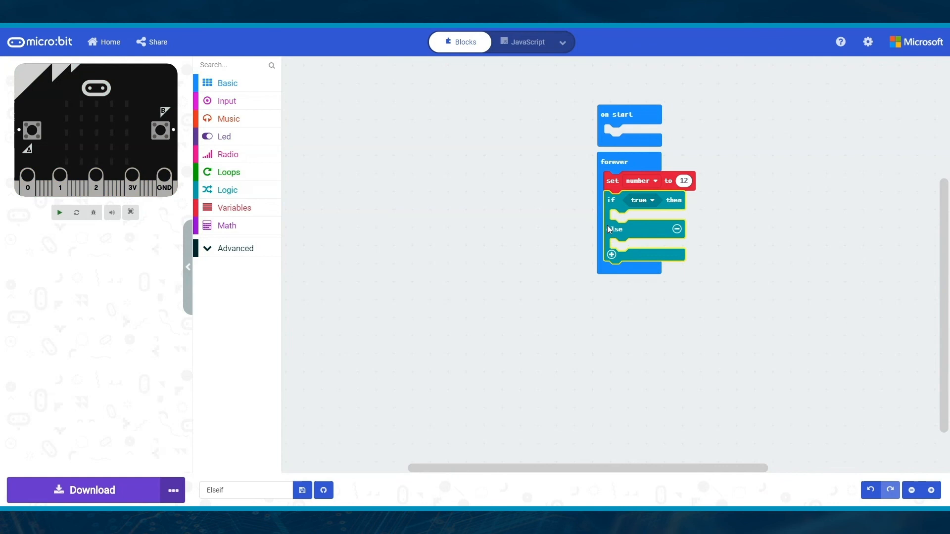
click(612, 254)
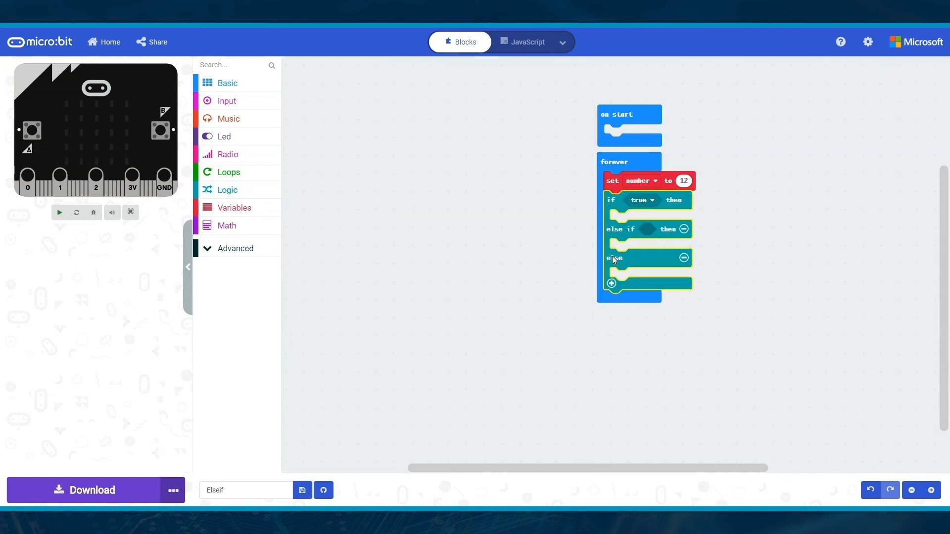
click(233, 207)
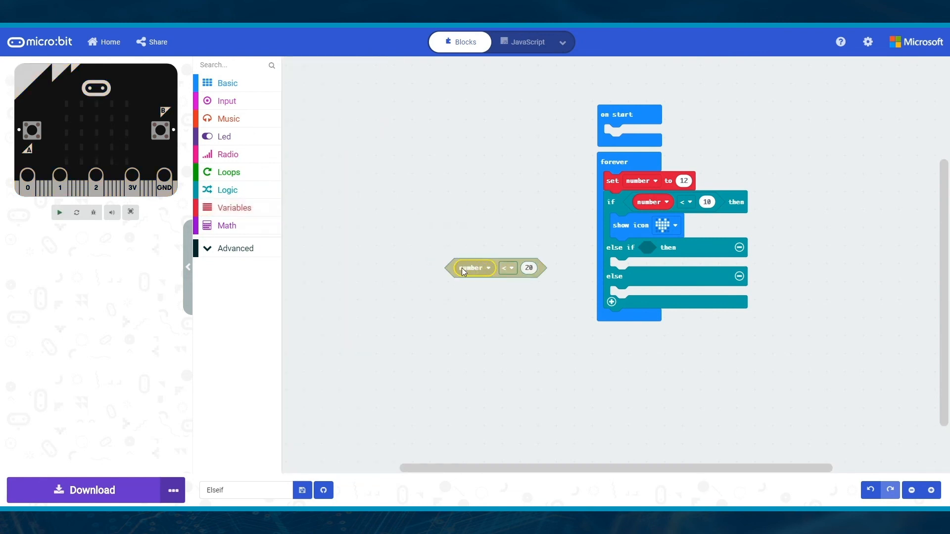
click(227, 83)
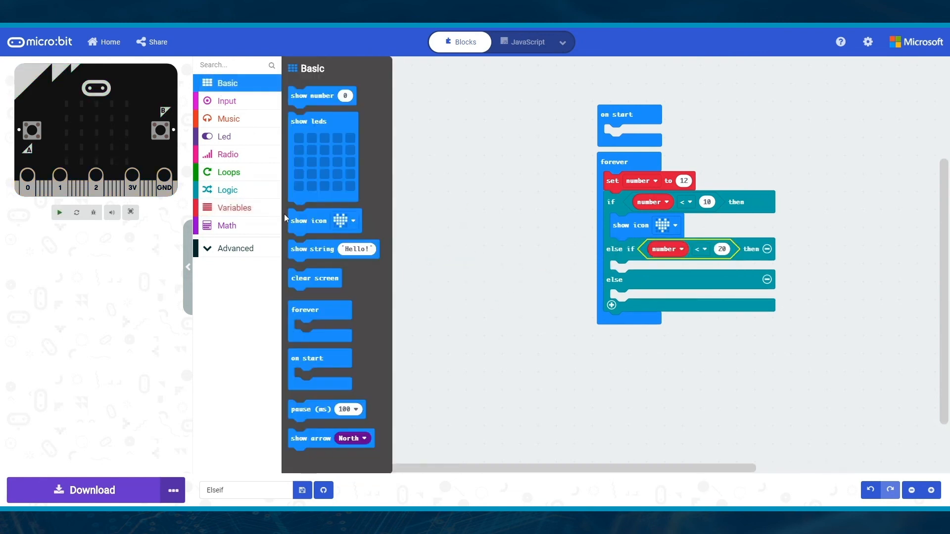